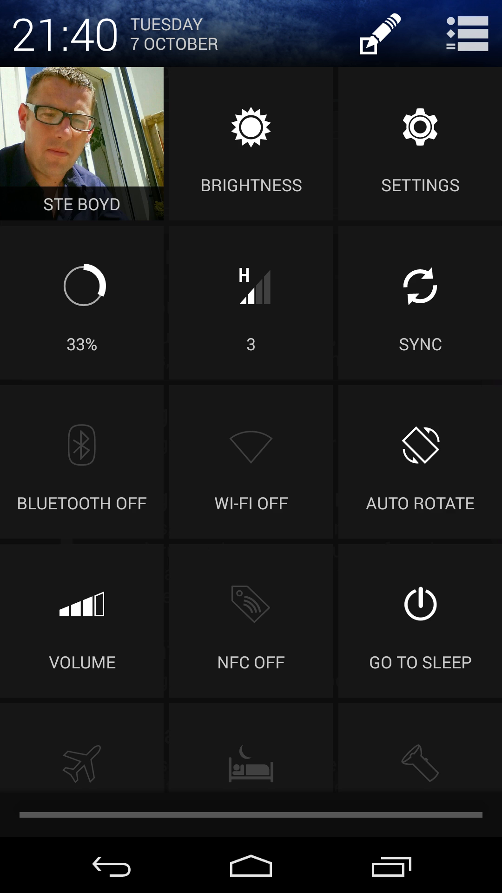
- Open the device Settings app from the quick settings Settings tile
click(419, 147)
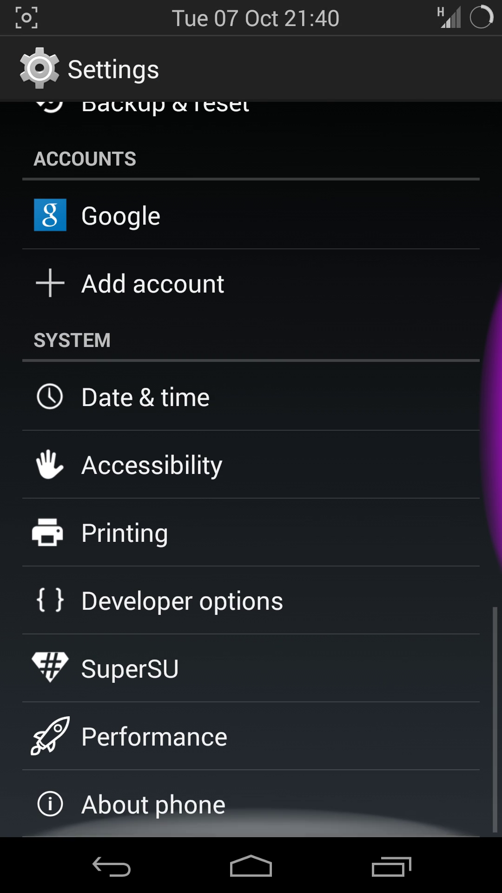
- In Interface > Bars, toggle Dynamic color change off and re-select screen color mode
click(153, 804)
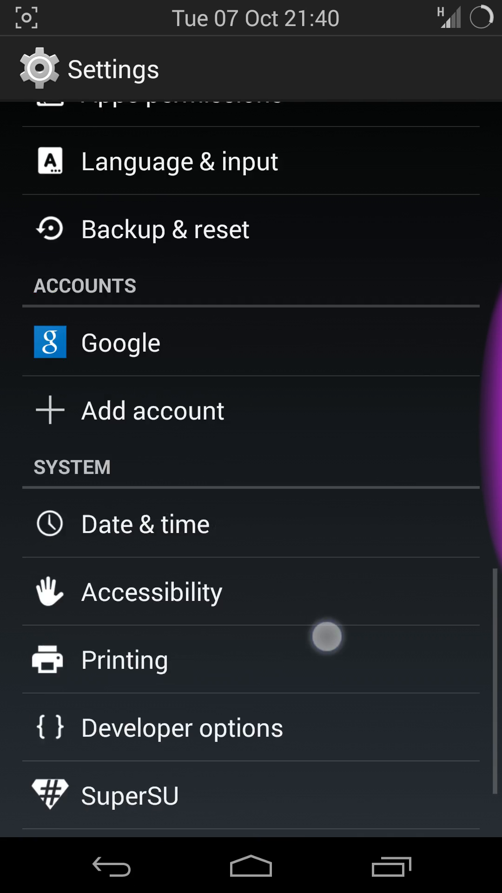
scroll(up, 3)
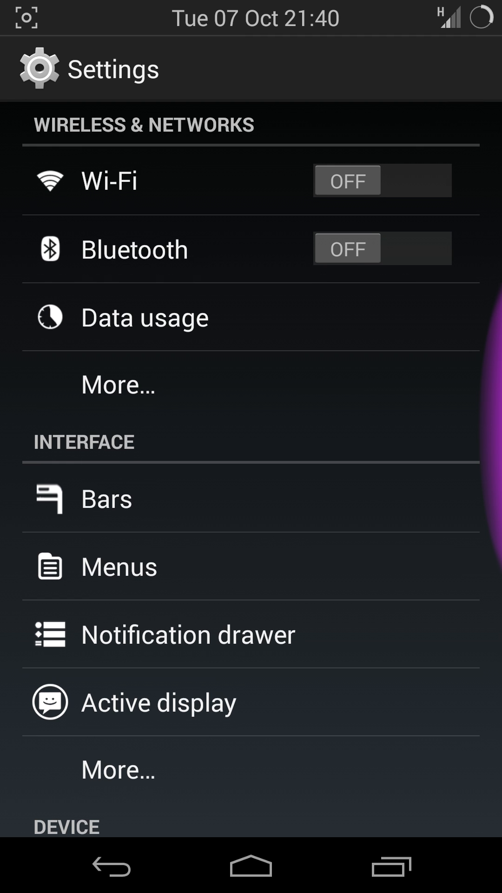
click(107, 499)
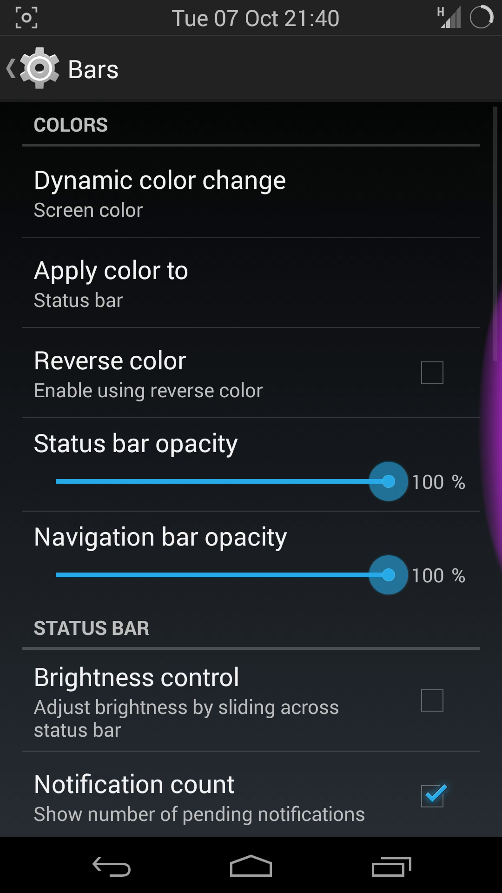
click(160, 193)
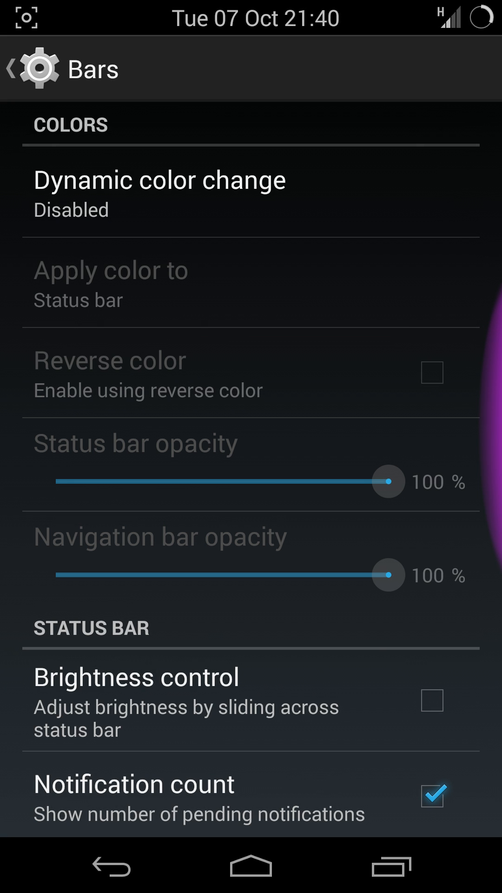
click(160, 194)
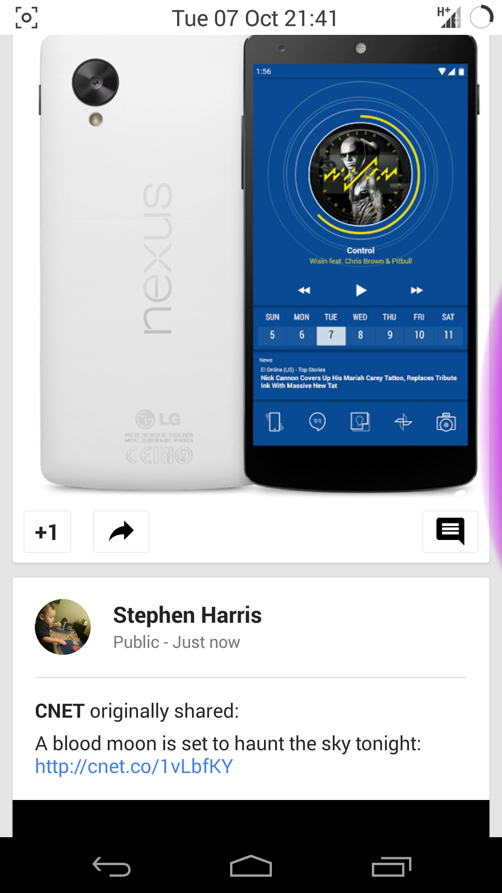
- Scroll down the Google+ home stream through many posts, past the wine bottles photo
scroll(down, 3)
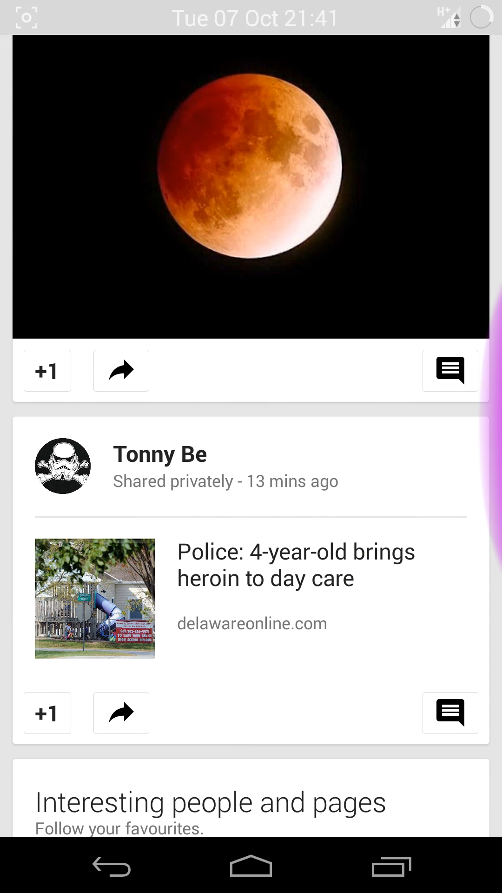
scroll(down, 3)
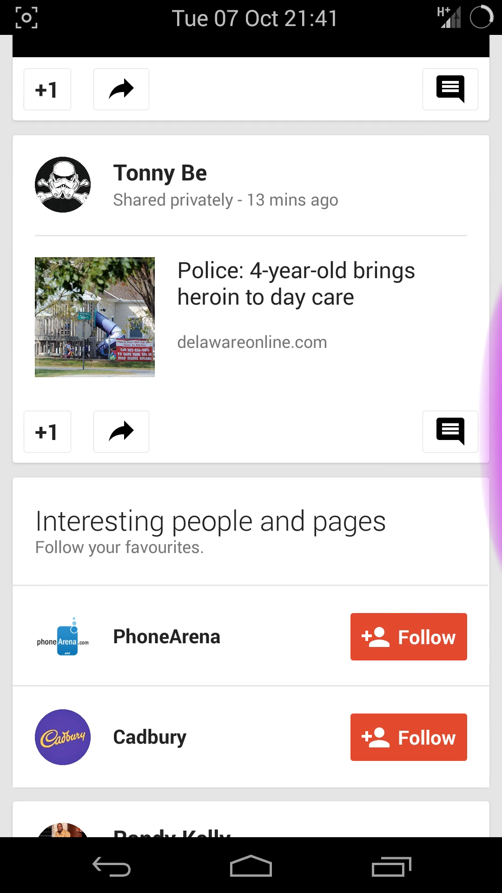
scroll(down, 3)
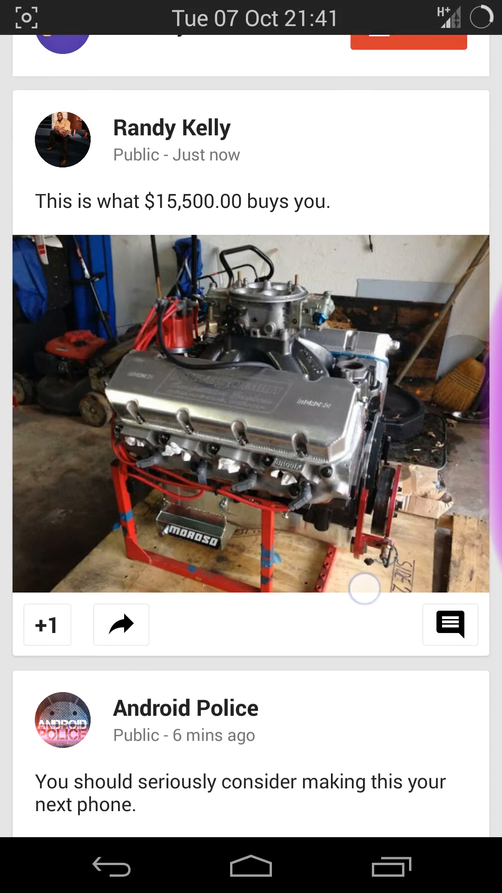
scroll(down, 3)
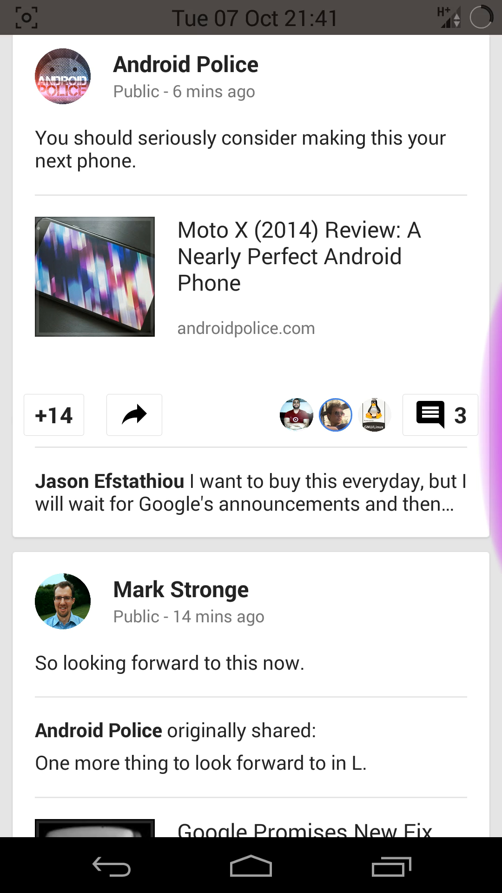
scroll(down, 3)
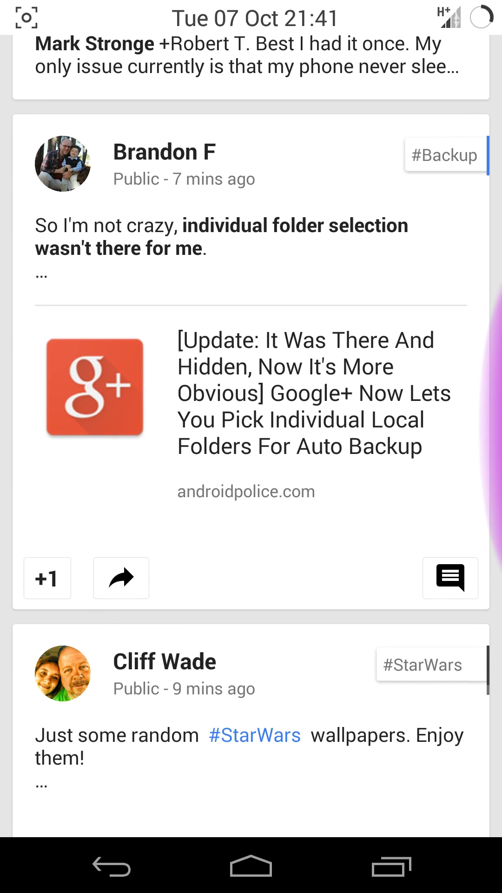
scroll(up, 3)
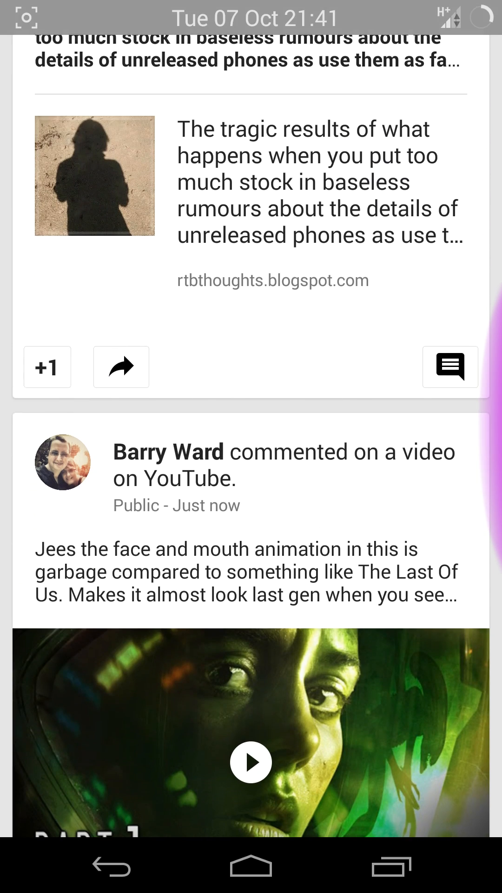
scroll(down, 3)
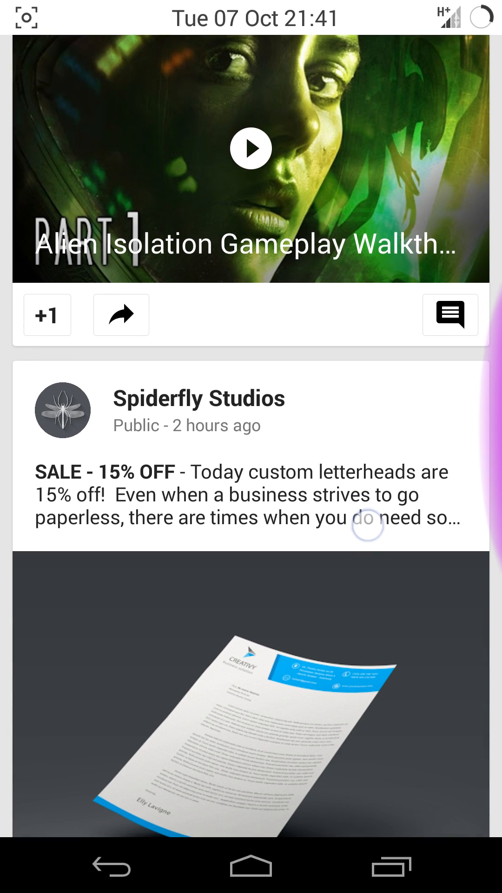
scroll(up, 3)
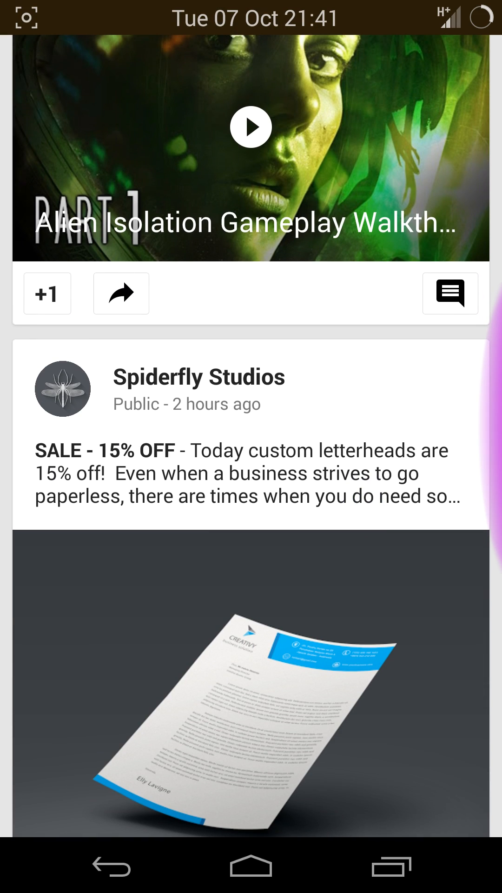
scroll(down, 3)
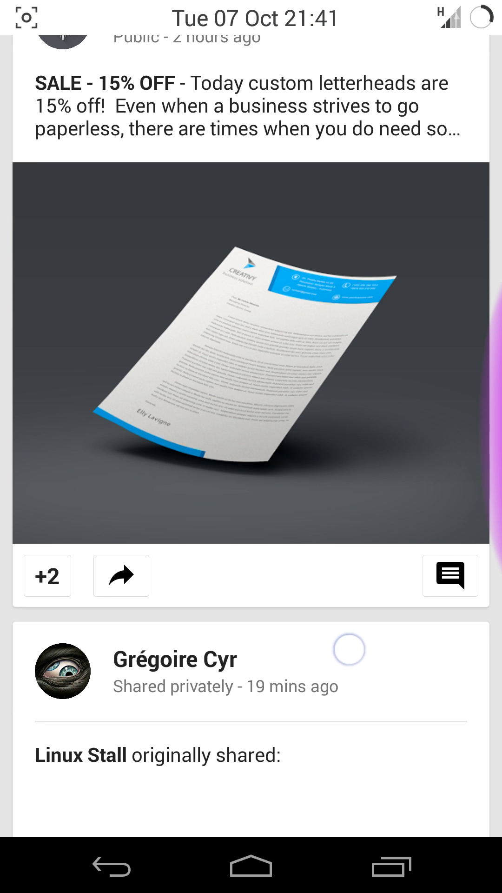
scroll(down, 3)
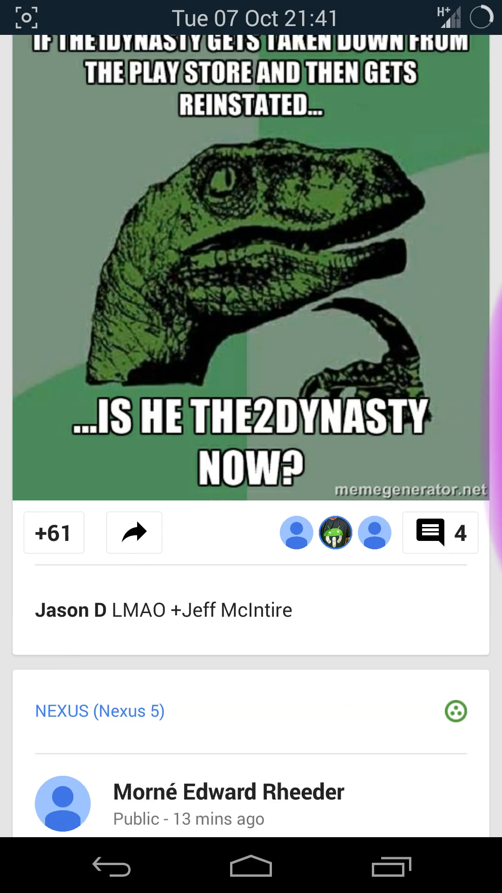
scroll(down, 3)
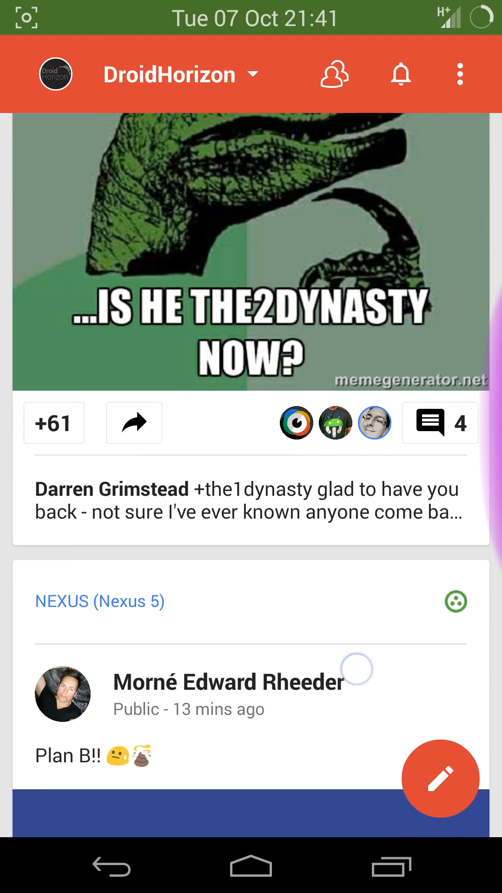
scroll(down, 3)
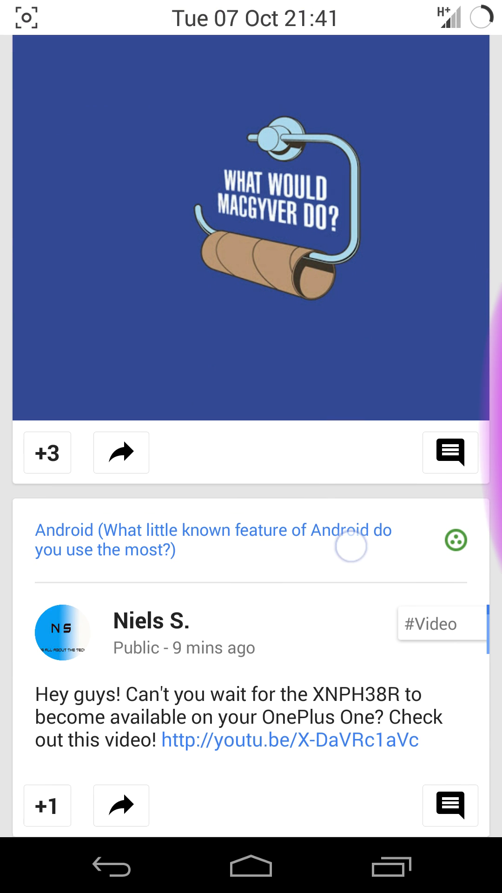
scroll(up, 3)
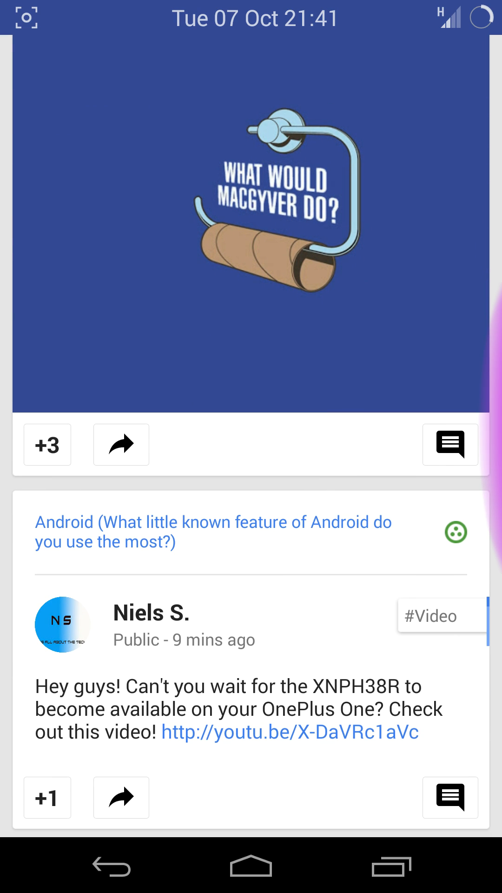
scroll(up, 3)
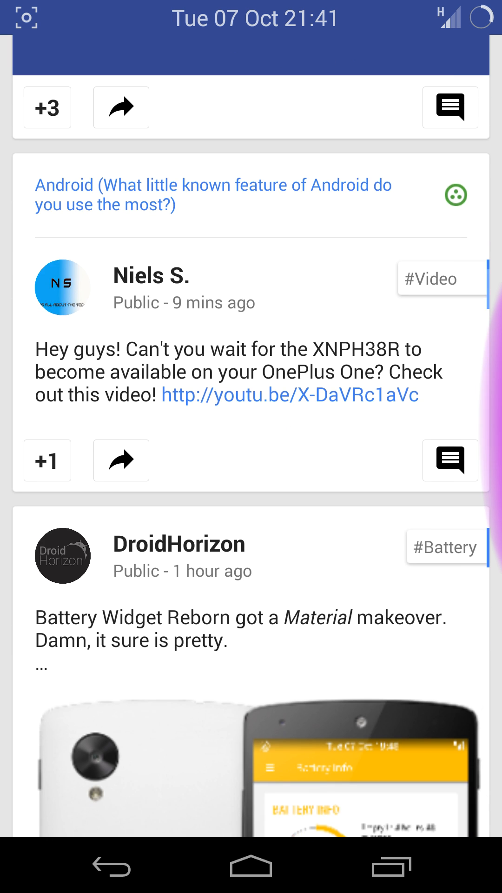
scroll(down, 3)
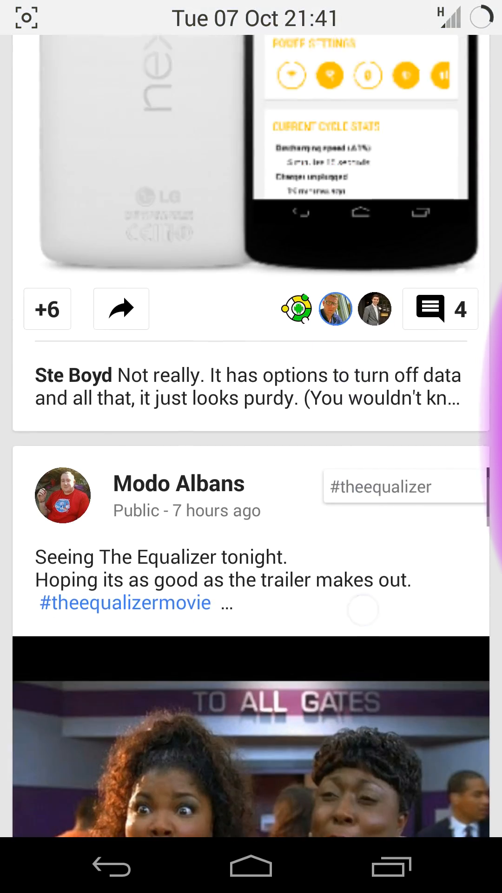
scroll(down, 3)
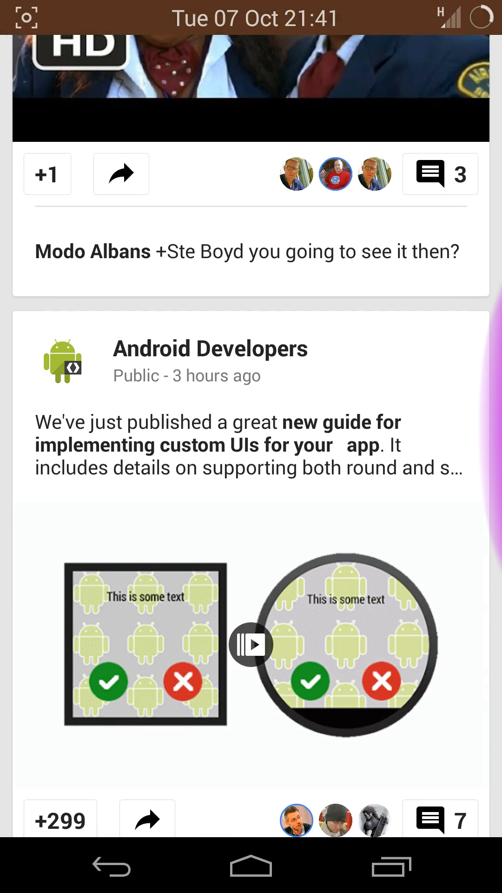
scroll(down, 3)
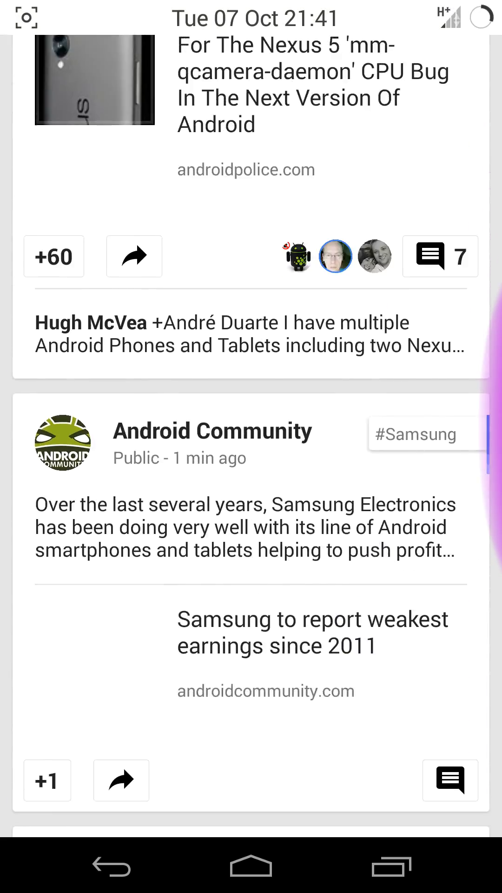
scroll(down, 3)
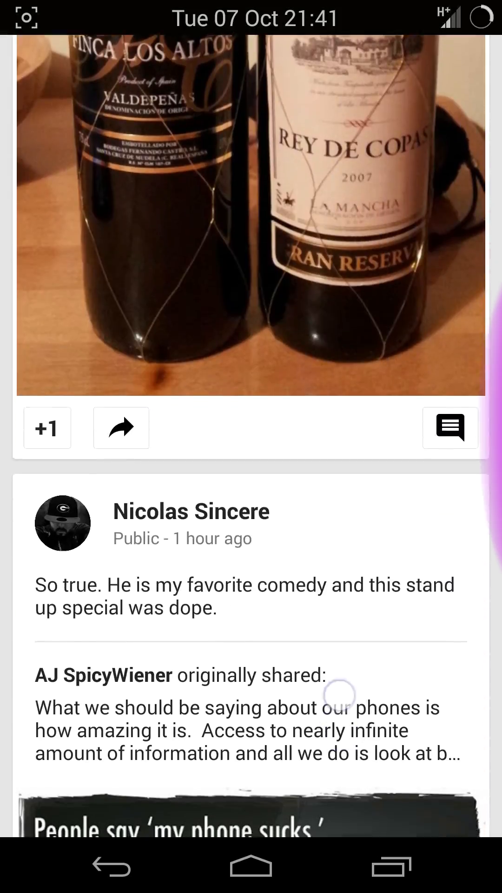
scroll(up, 3)
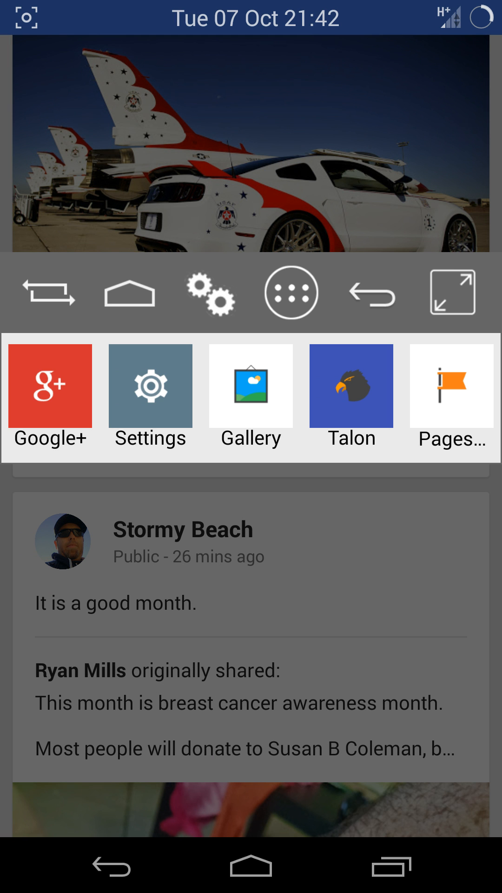
- Switch from Google+ to the Gallery app via the OmniSwitch recent apps row
click(250, 386)
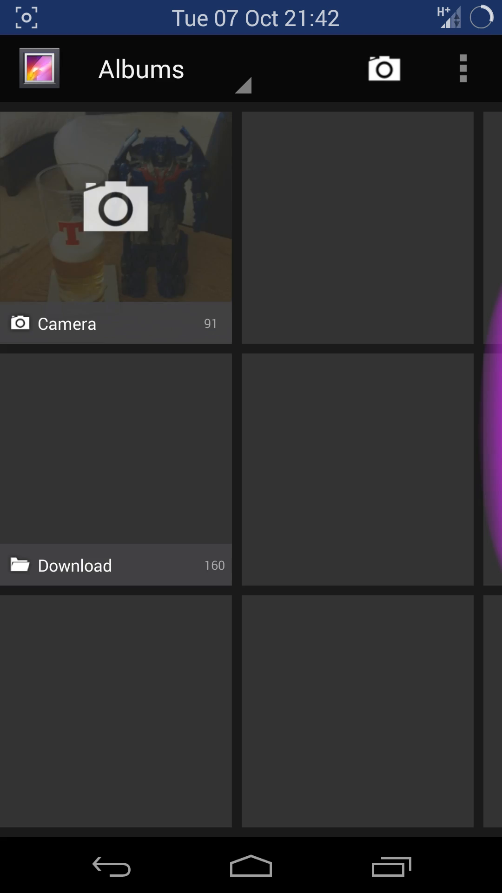
click(249, 865)
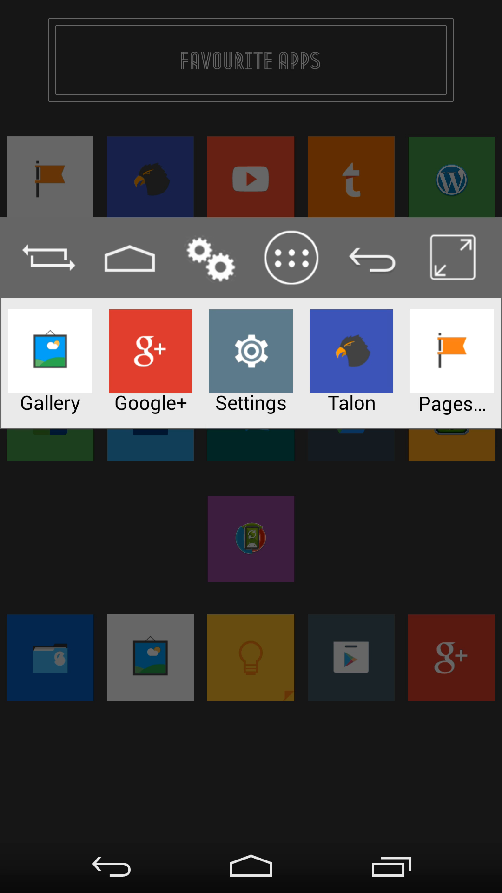
- Show OmniSwitch's full alphabetical app list and scroll down through it
click(291, 258)
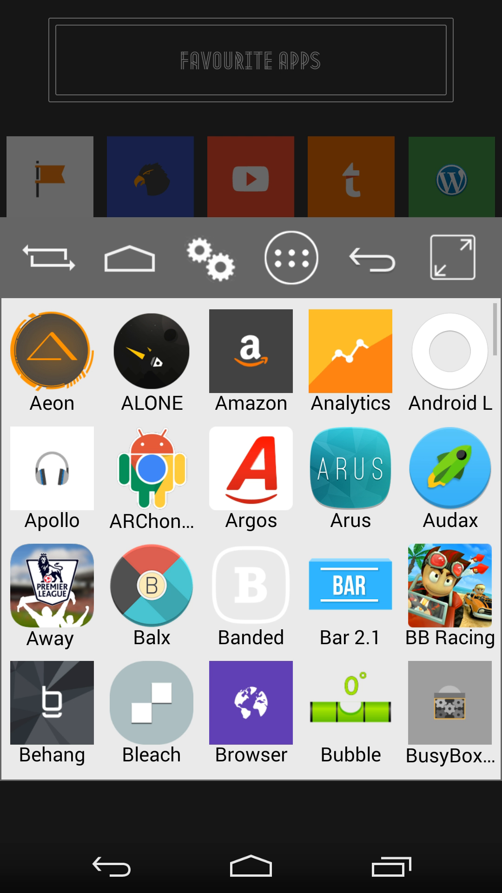
scroll(down, 3)
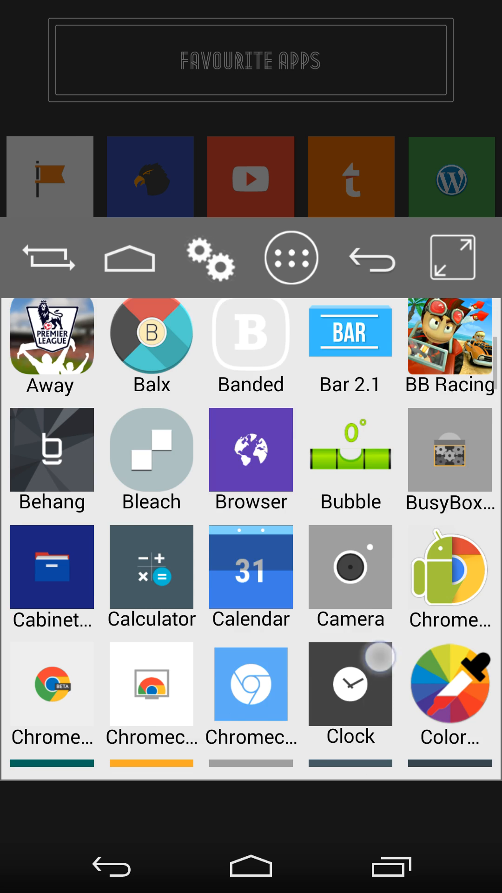
scroll(down, 3)
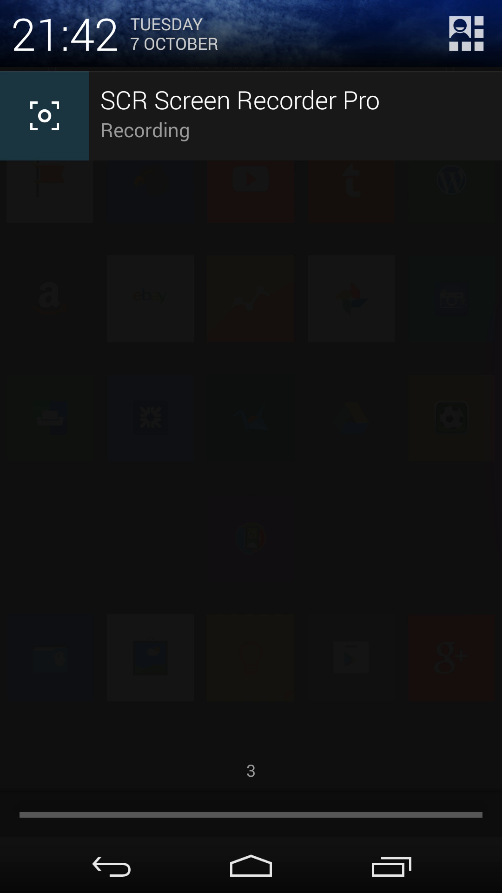
- Show the quick settings tile grid, entering and leaving tile edit mode without changes
click(465, 31)
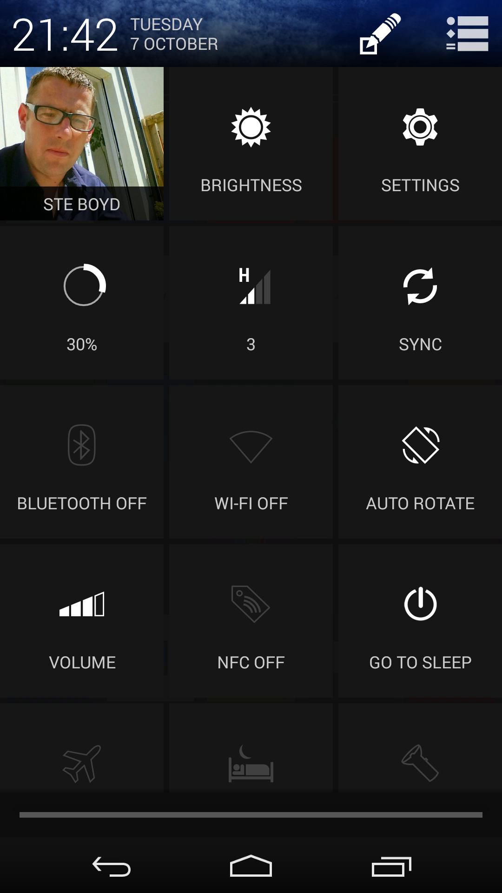
click(381, 33)
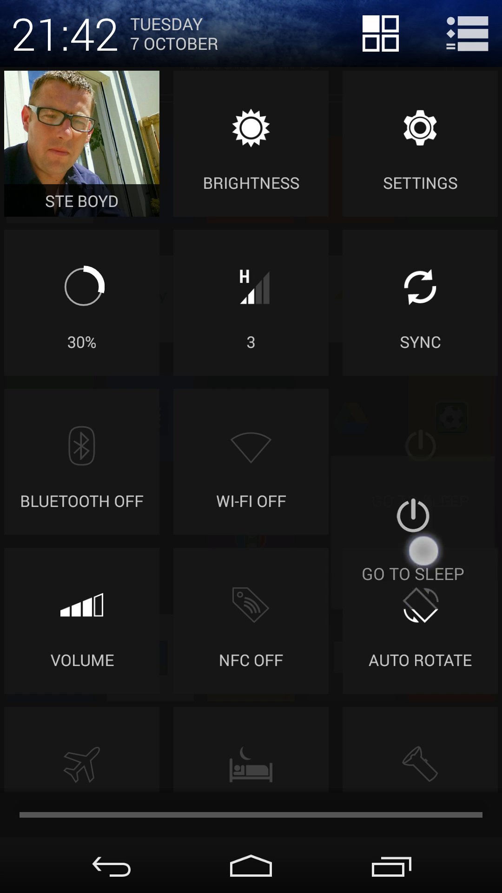
click(380, 33)
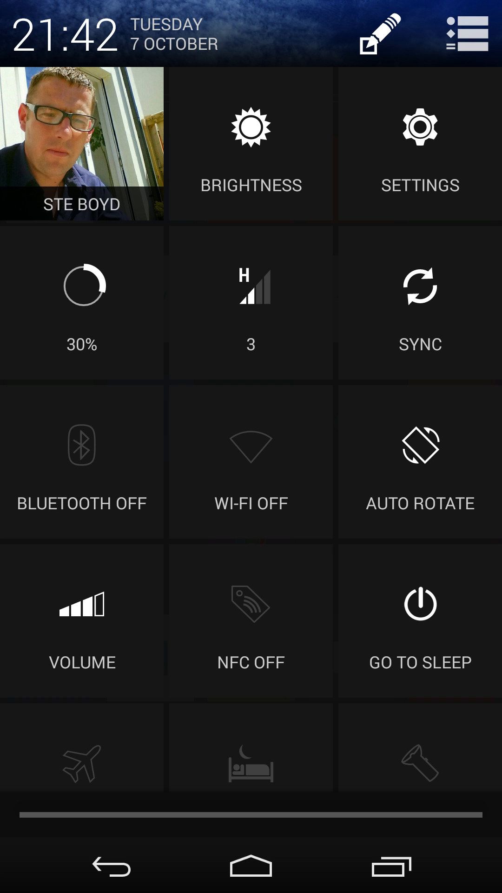